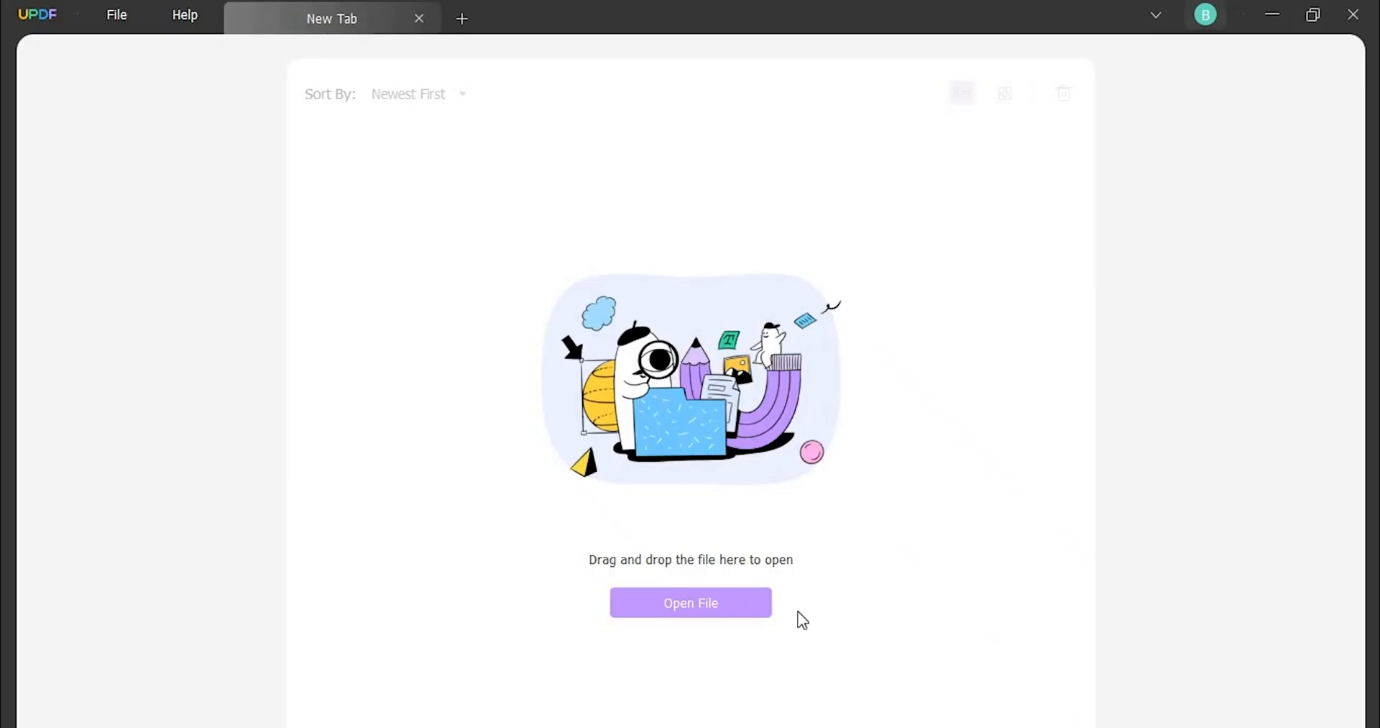
Open samplePDF.pdf from the Documents > UPDF folder
click(691, 603)
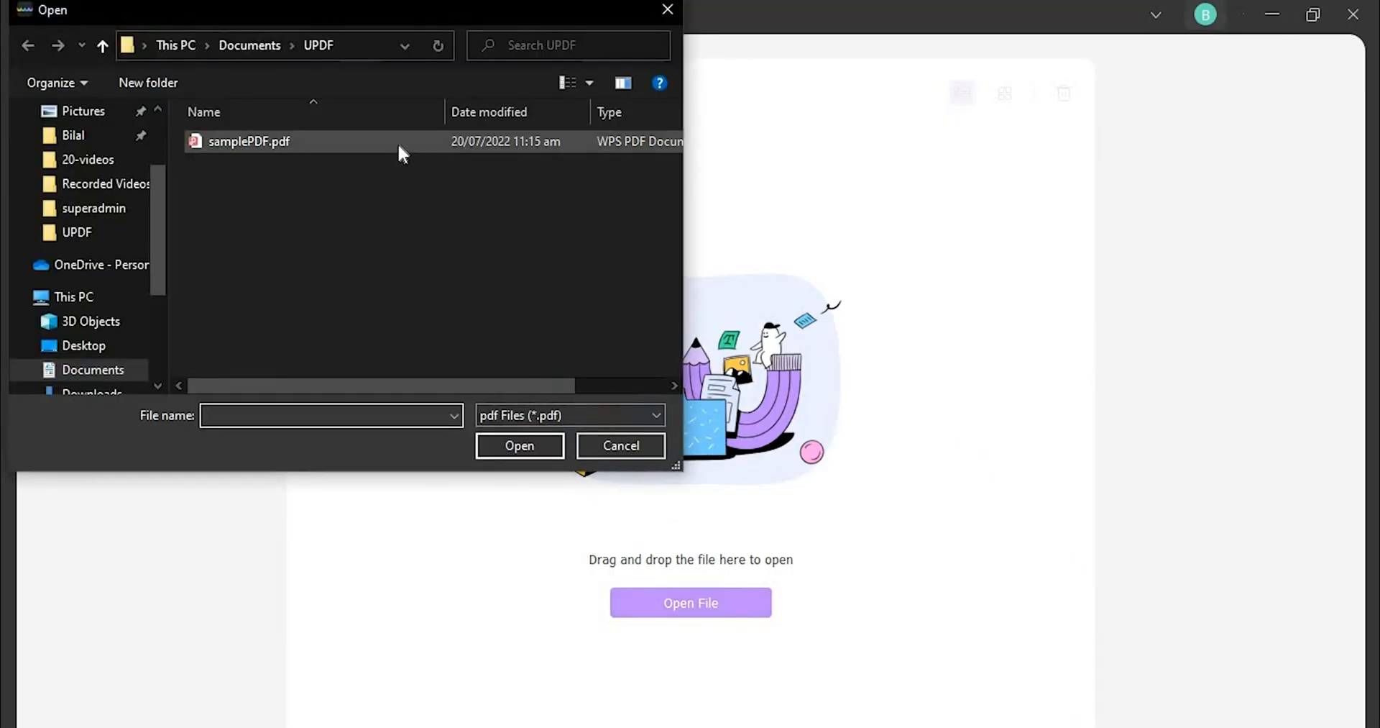
double_click(248, 141)
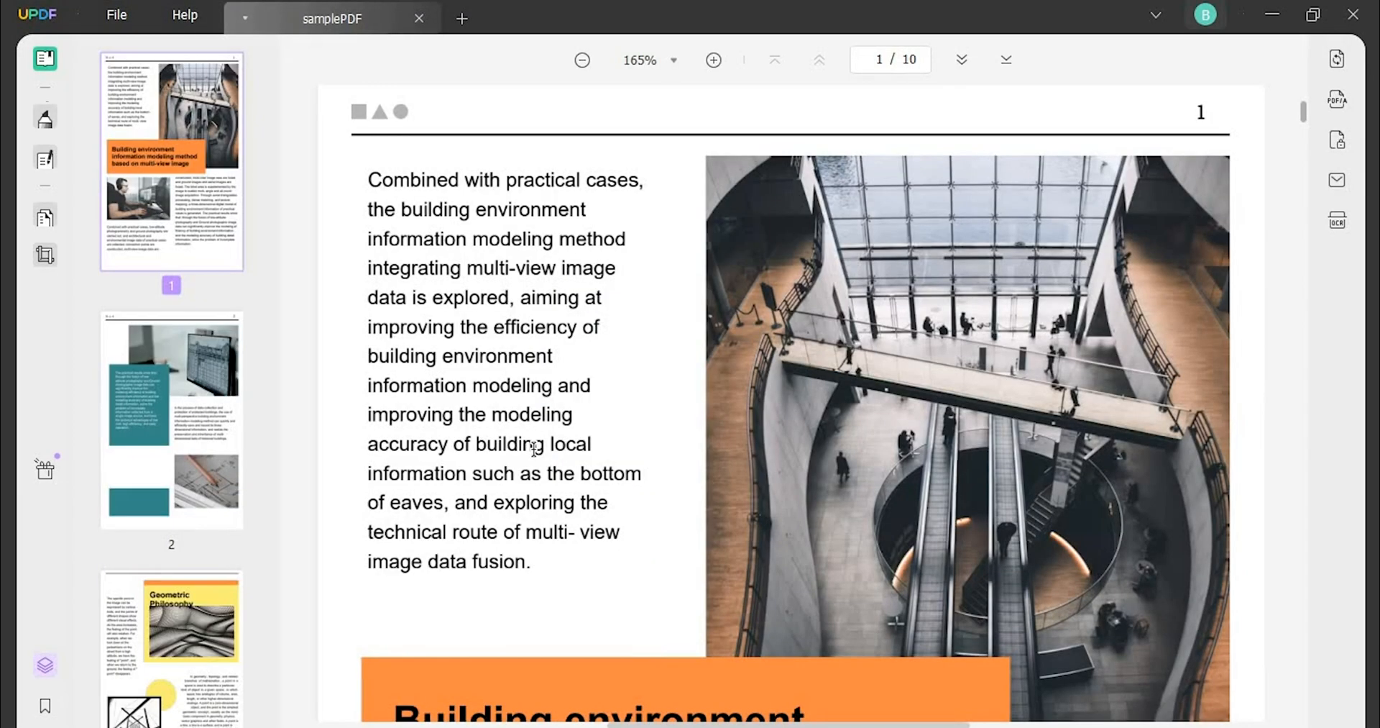
mouse_move(43, 215)
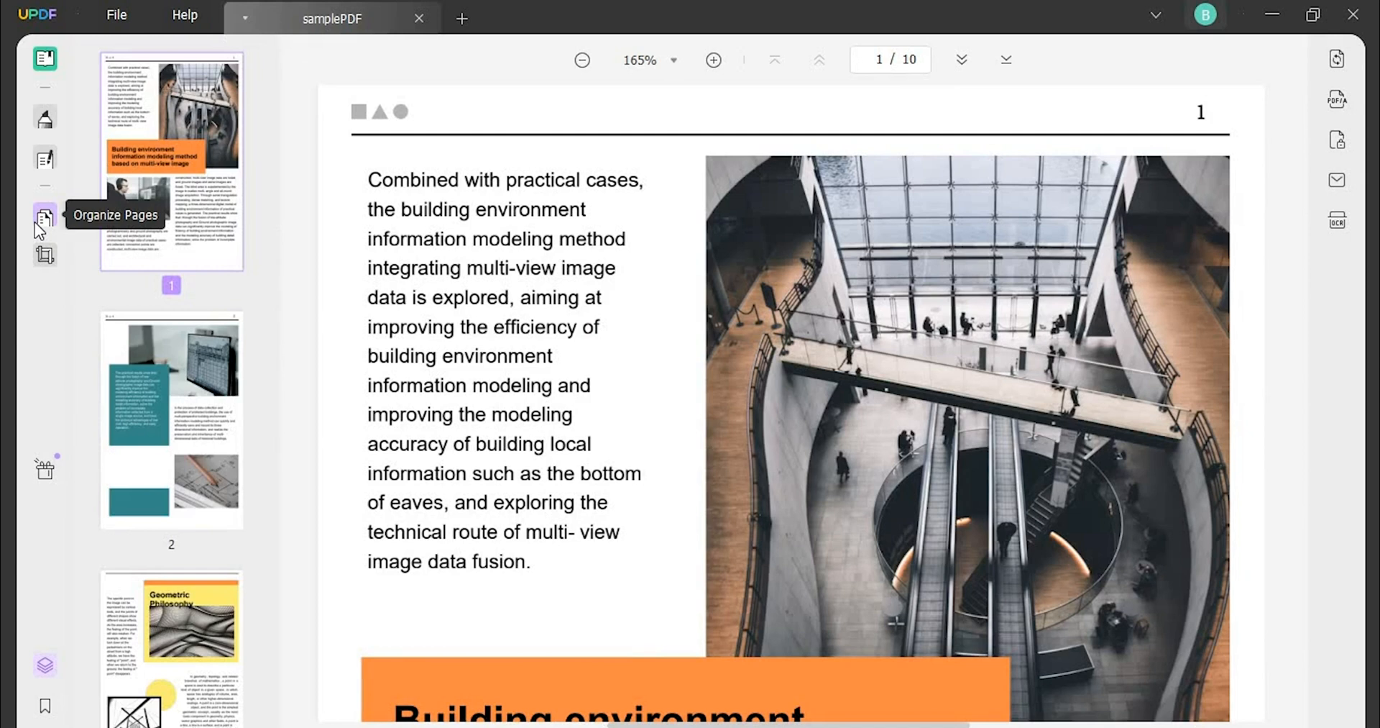
Switch to Organize Pages and insert a blank page at the end as page 11
click(44, 216)
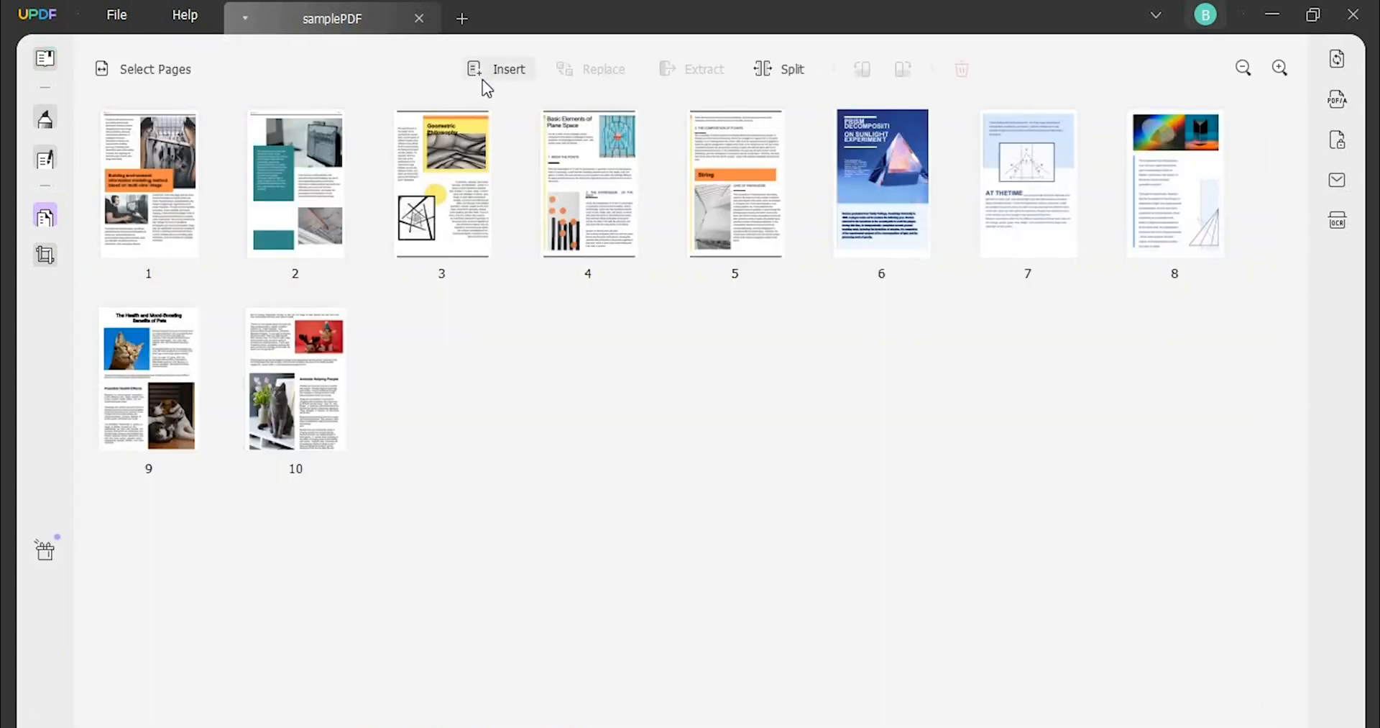
click(508, 69)
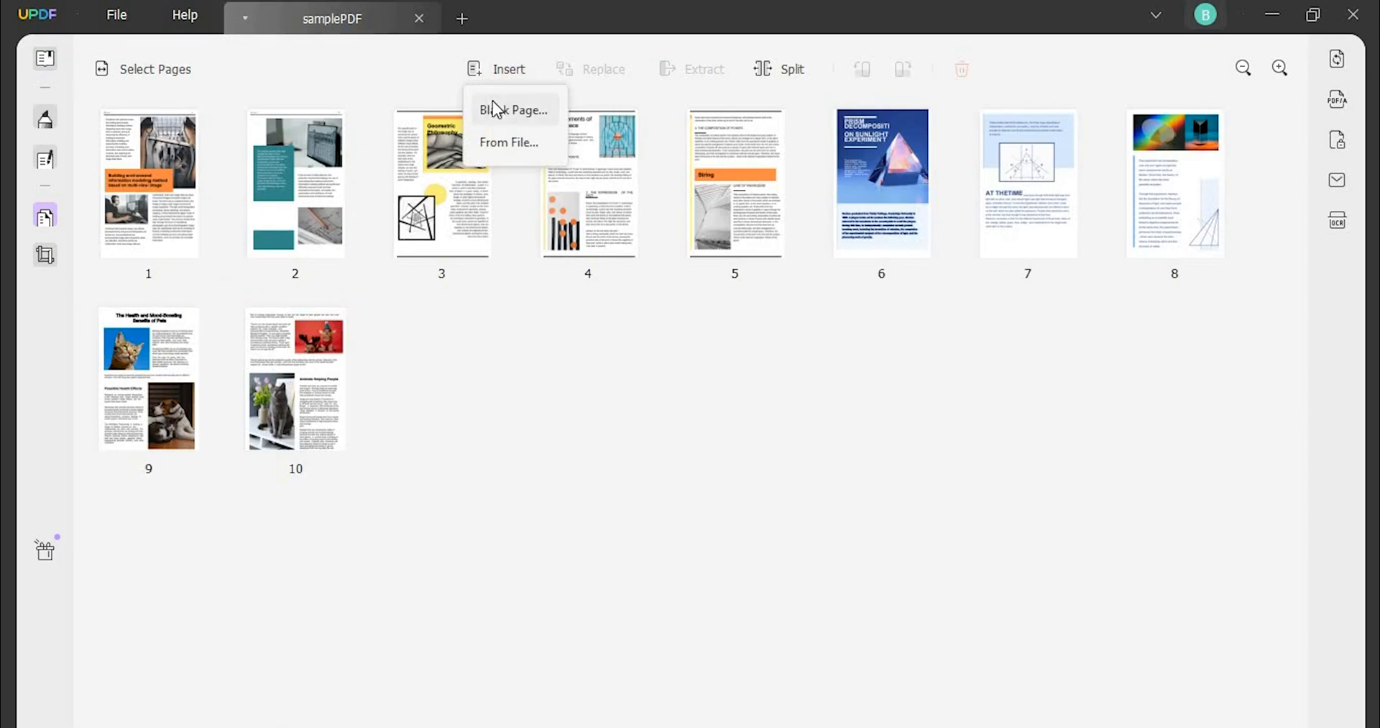
click(512, 110)
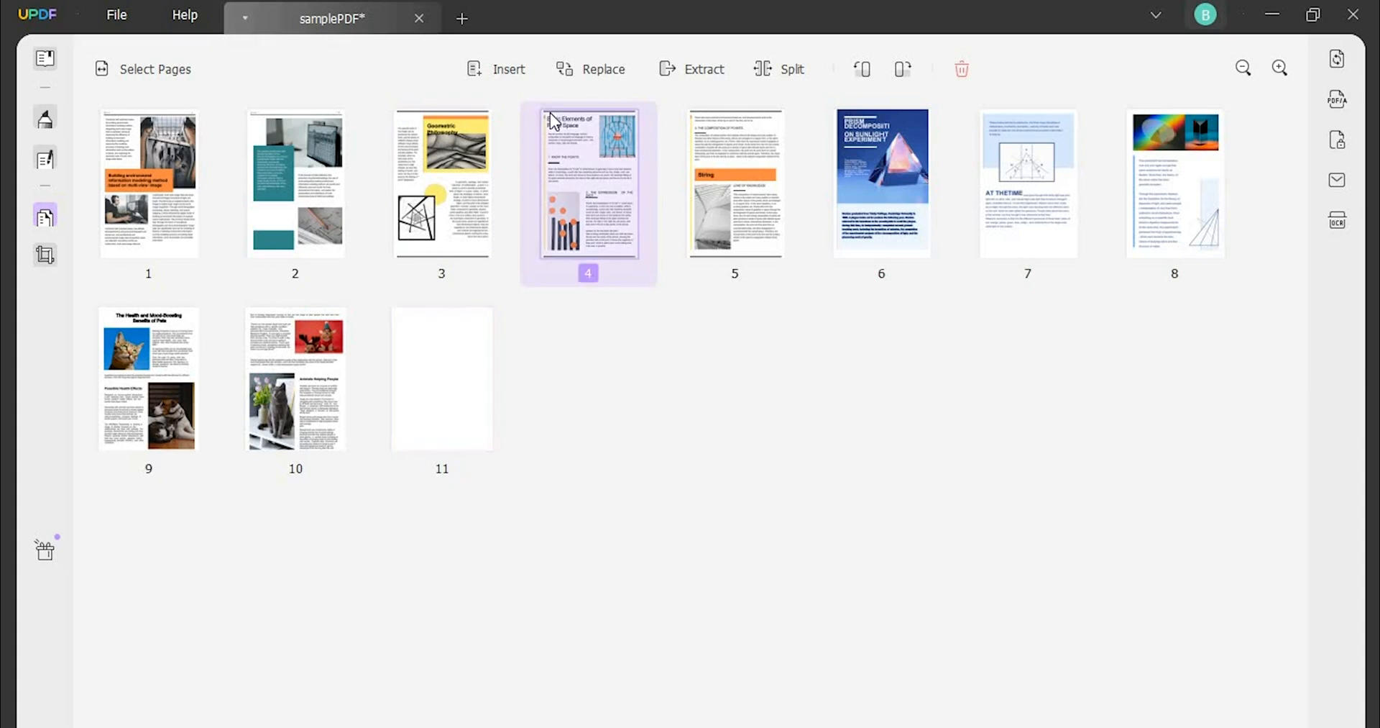
Insert a blank page after page 4, bringing the document to 12 pages
click(508, 69)
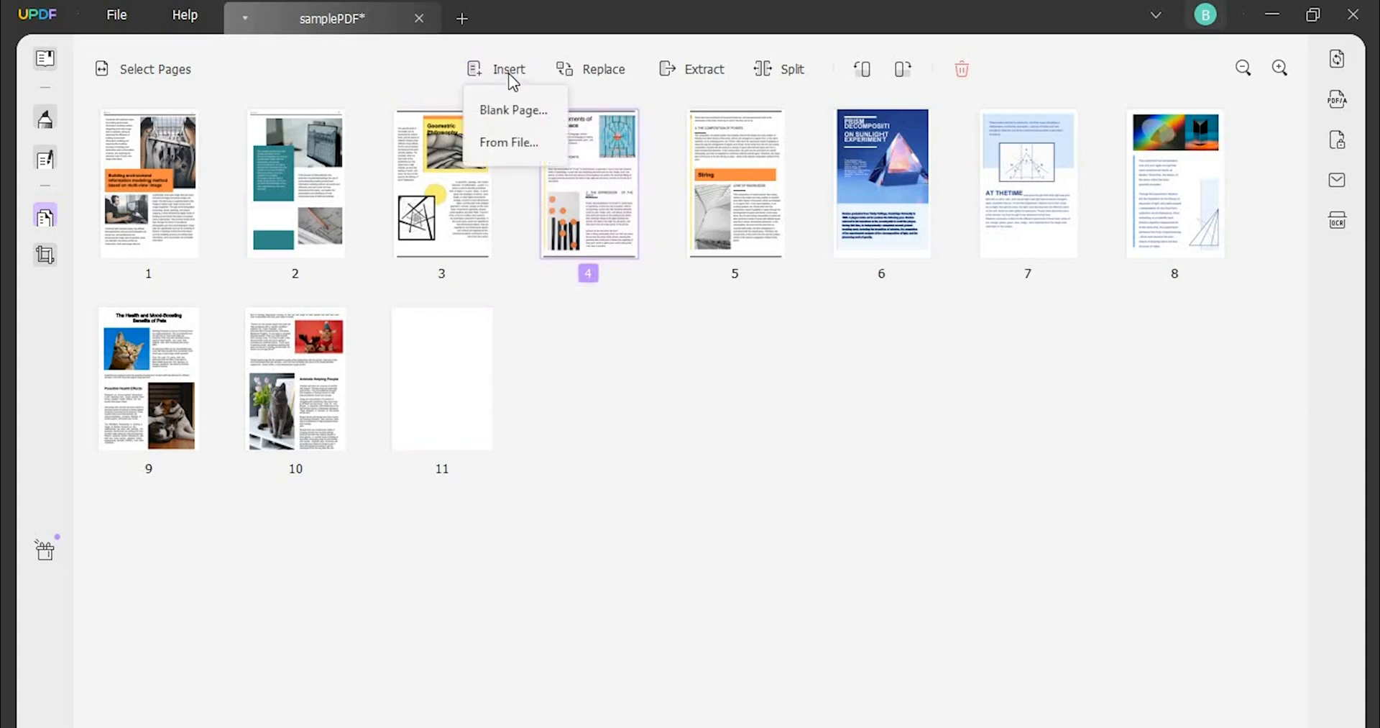
click(513, 110)
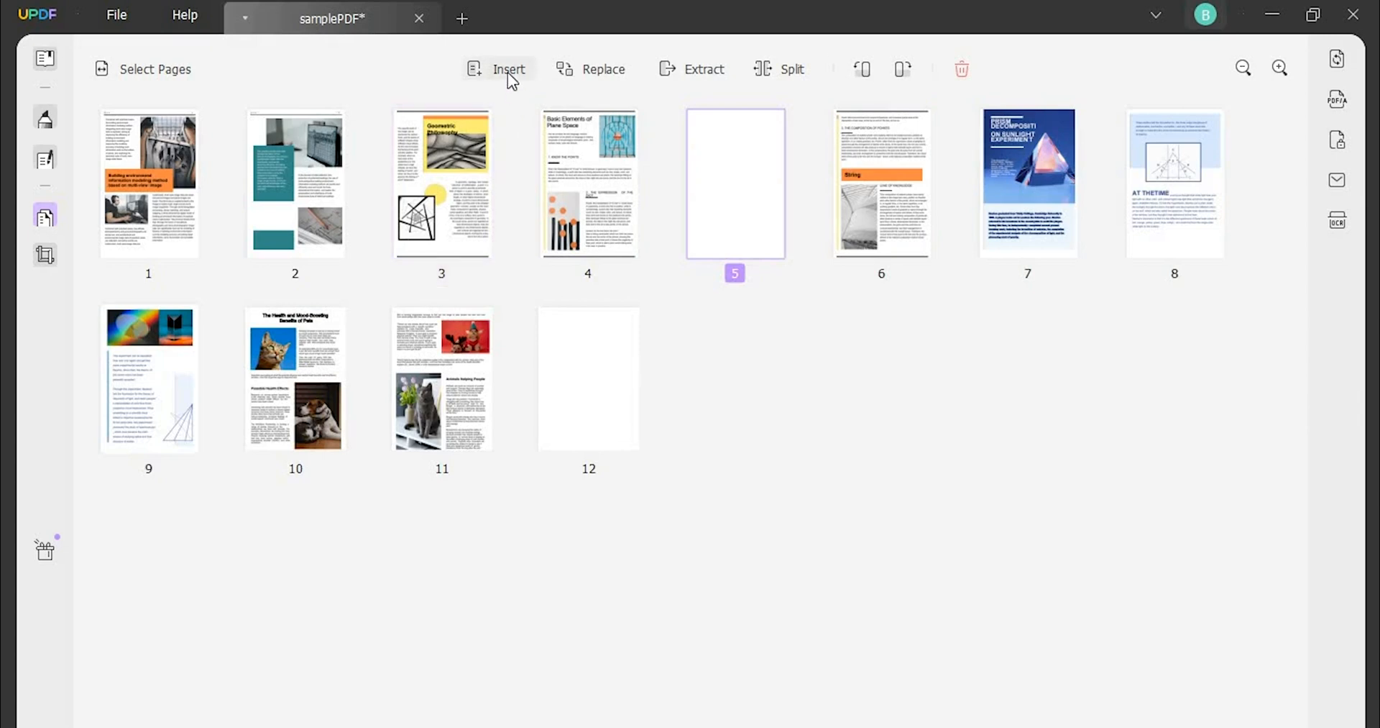
Choose Insert From File and select samplePDF.pdf as the page source
click(508, 69)
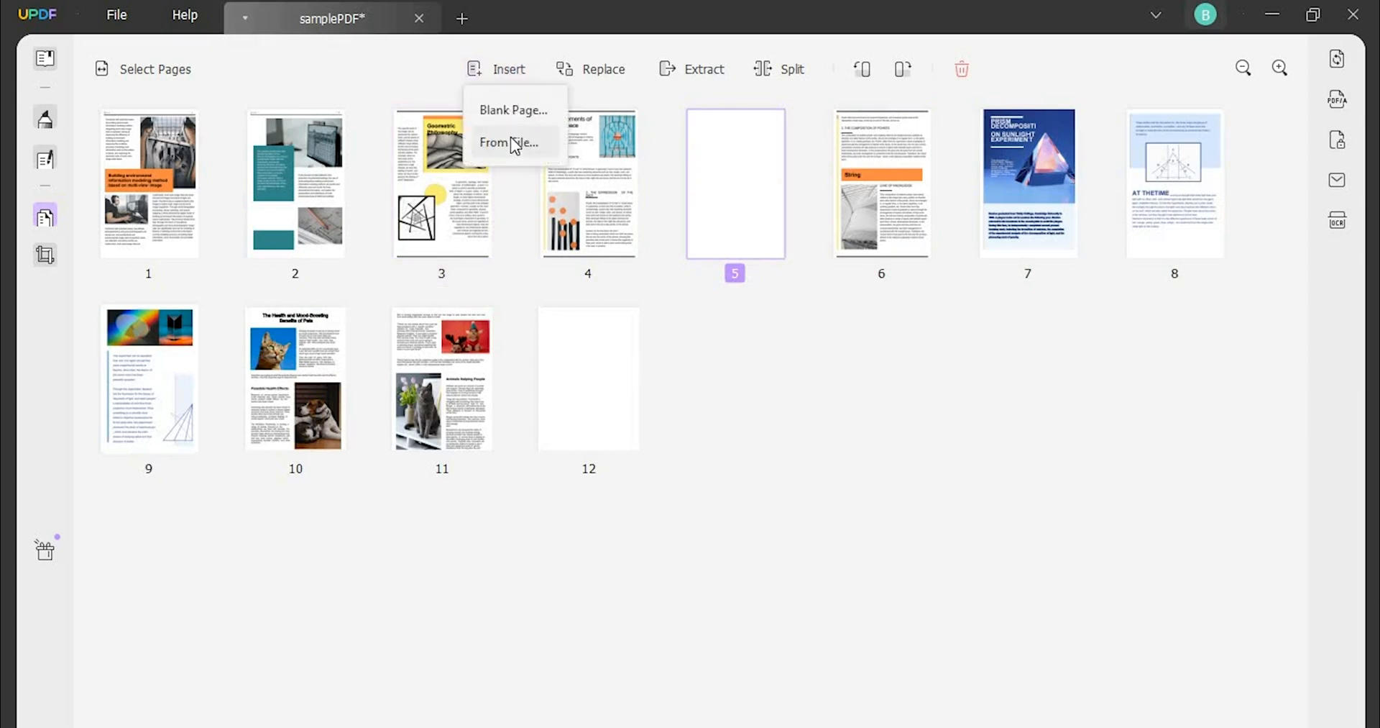
click(508, 142)
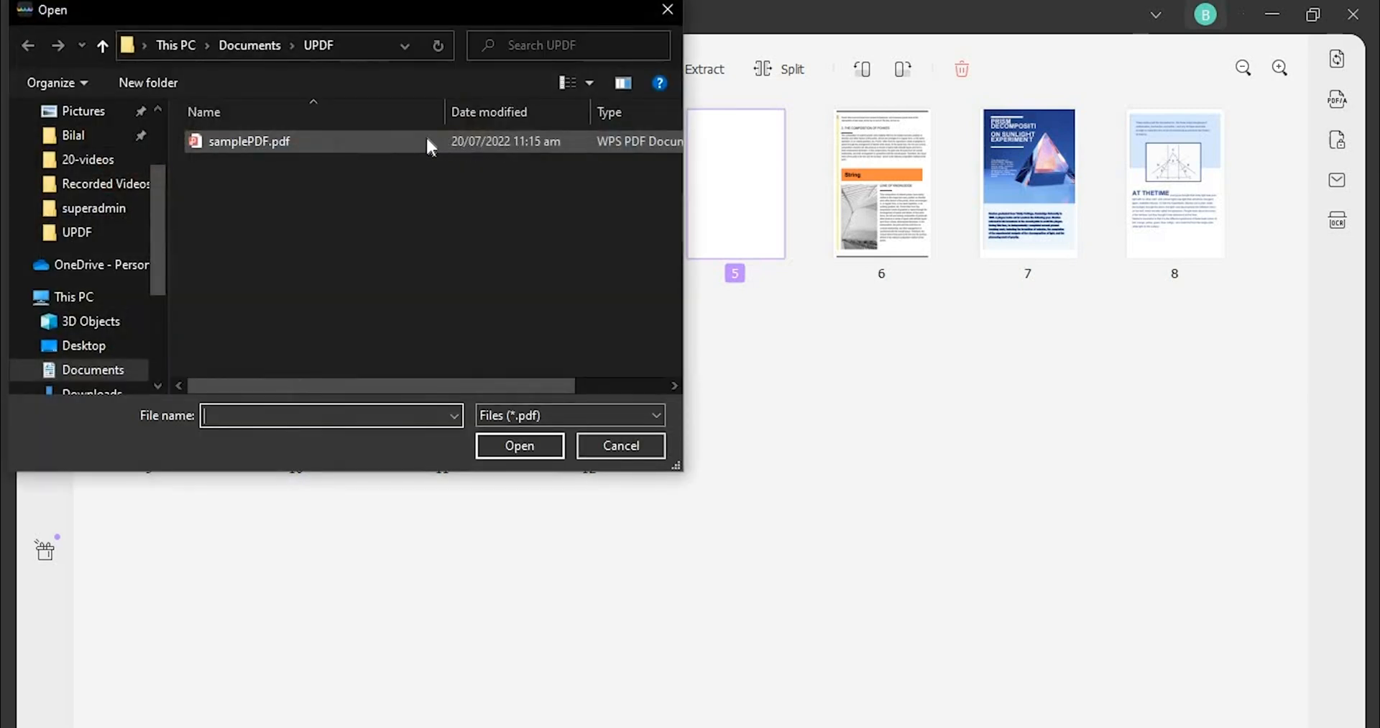
click(250, 142)
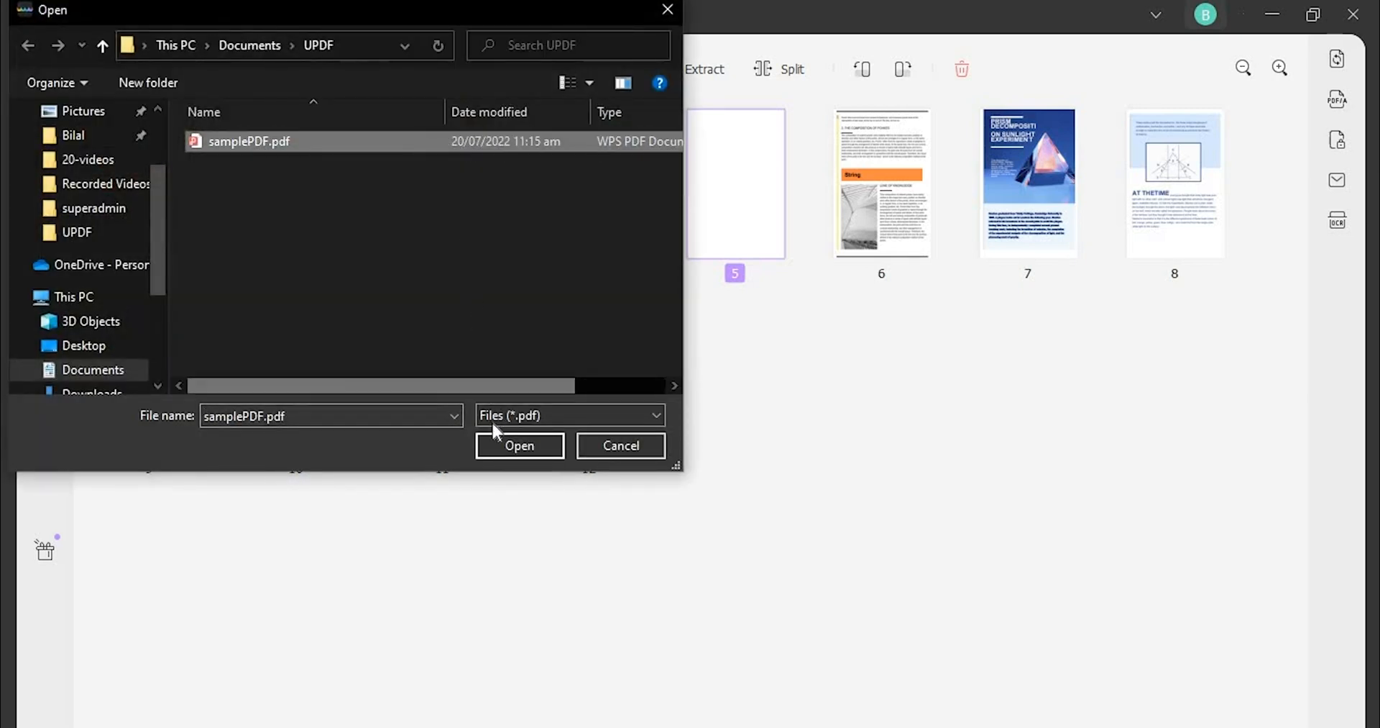
click(520, 445)
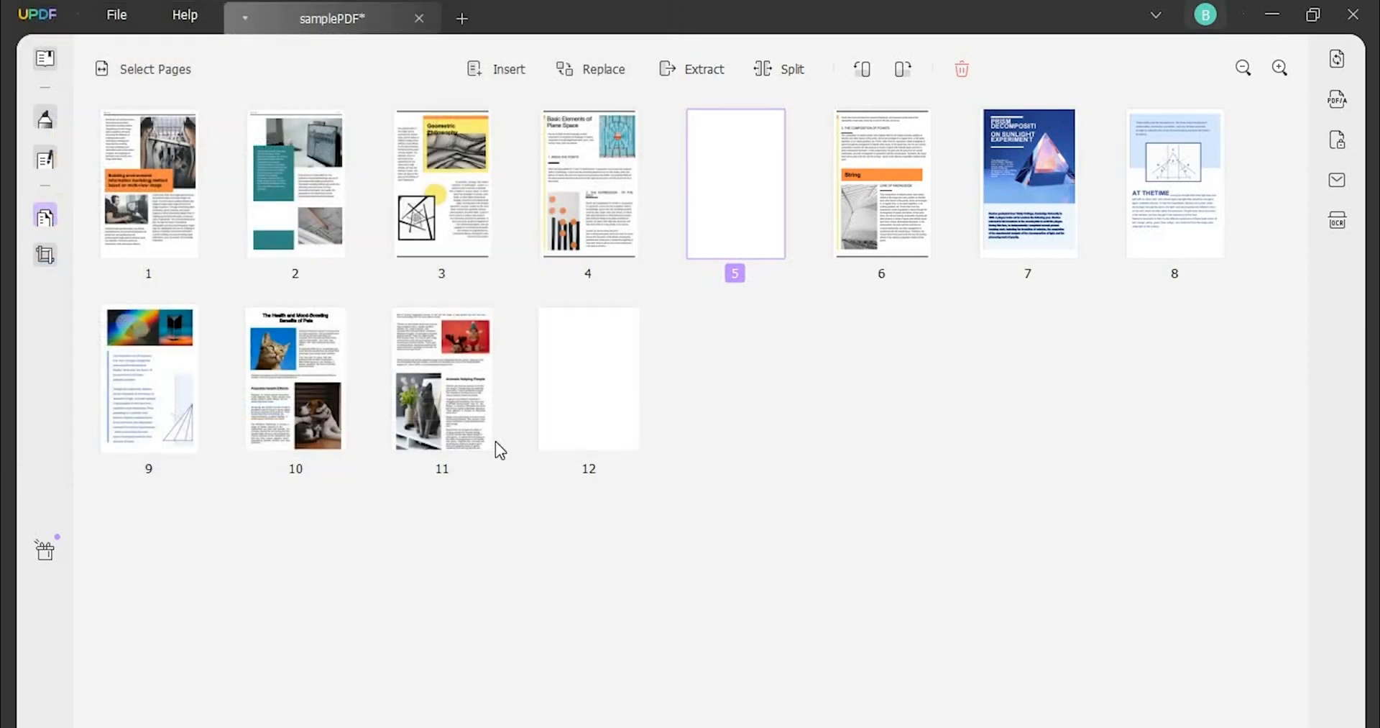